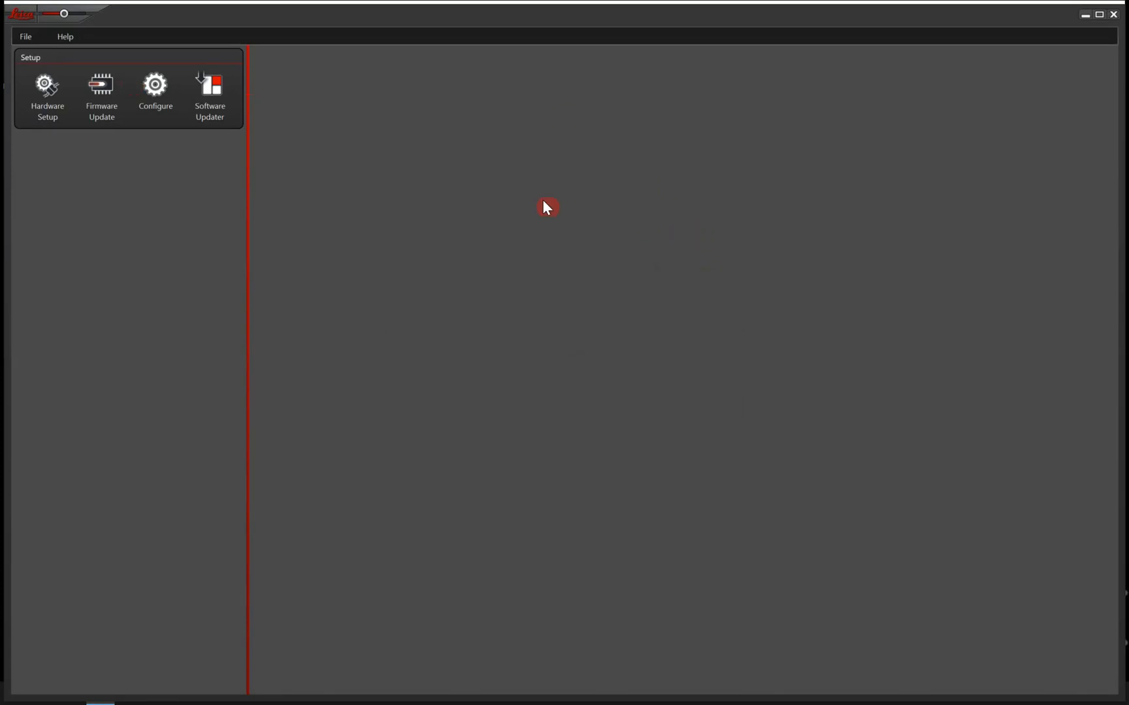
mouse_move(385, 41)
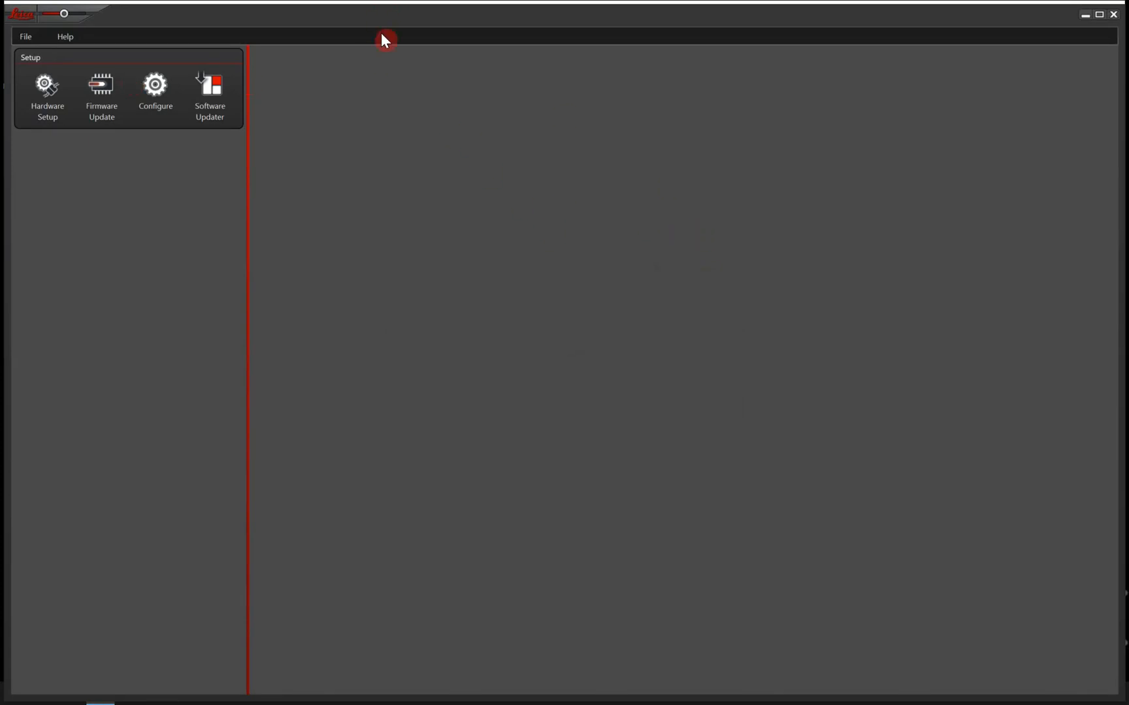
mouse_move(338, 347)
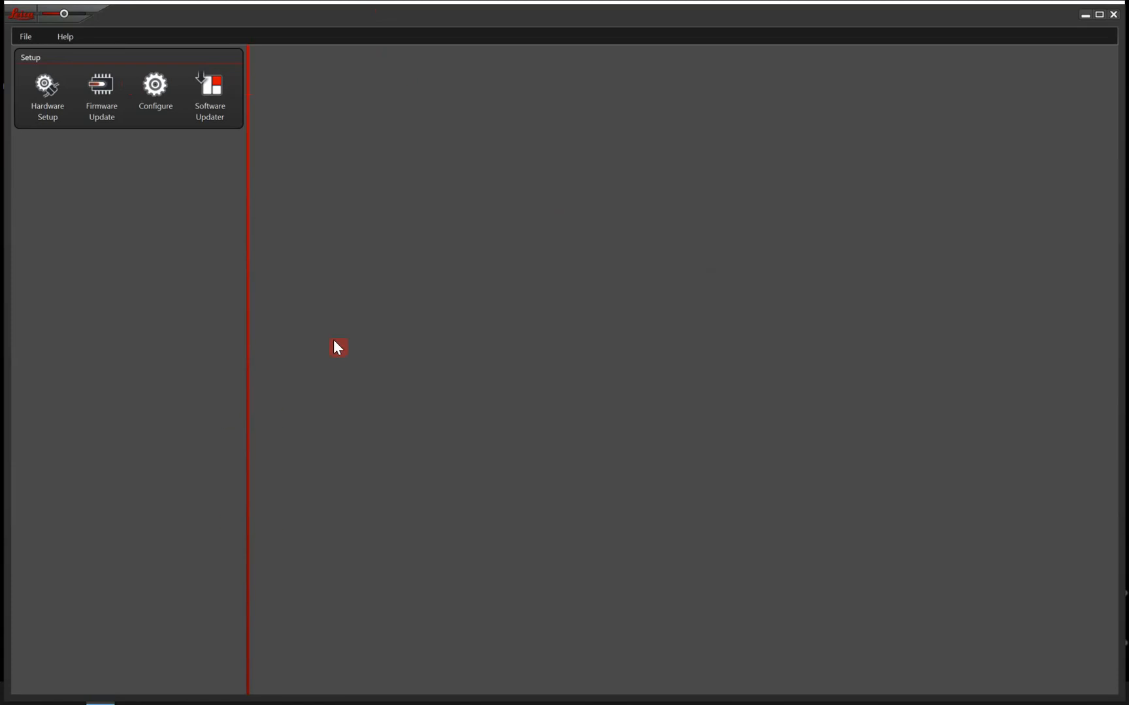
mouse_move(576, 358)
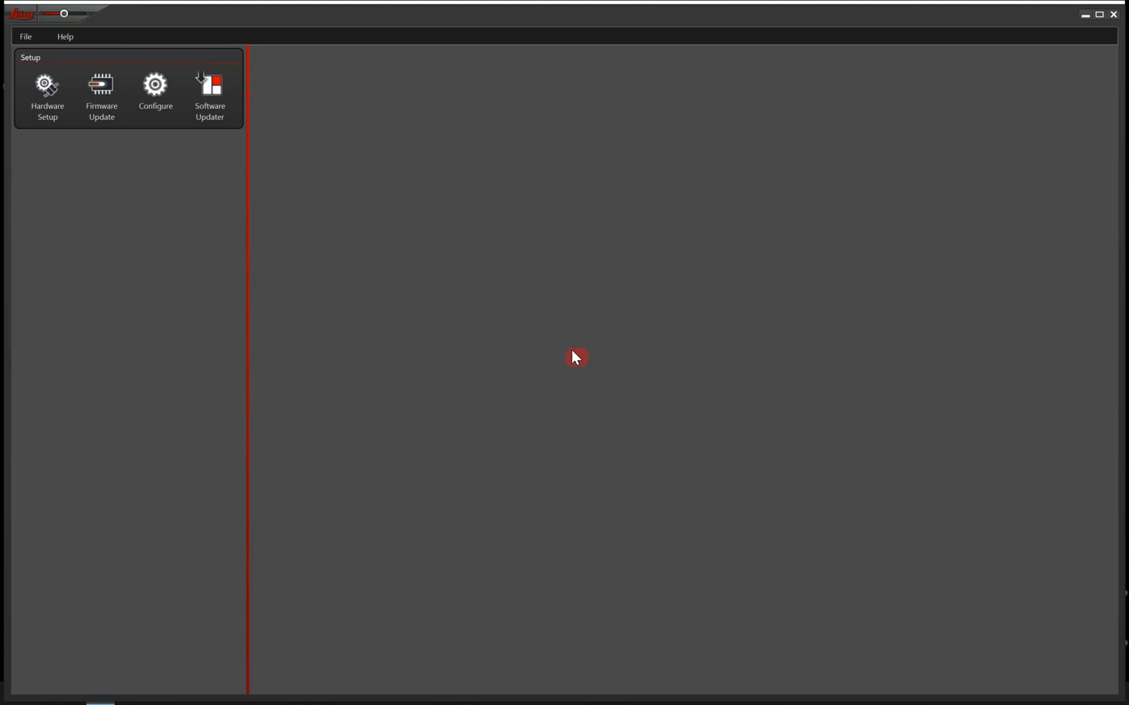
mouse_move(24, 153)
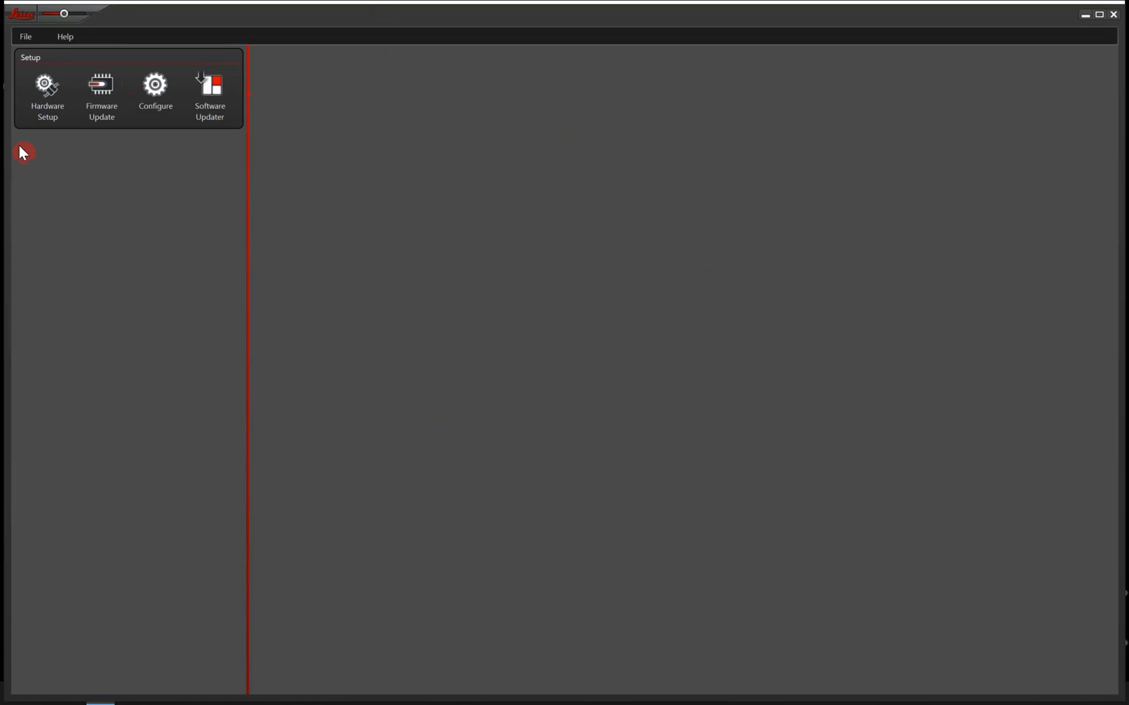
mouse_move(114, 172)
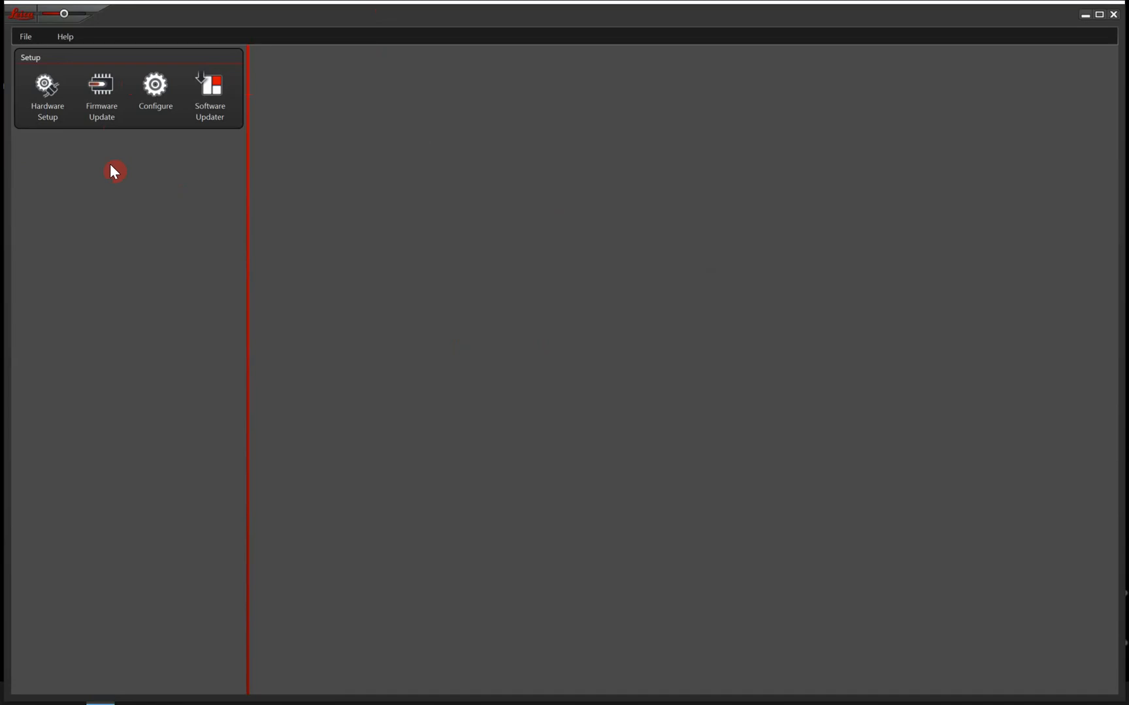
mouse_move(318, 94)
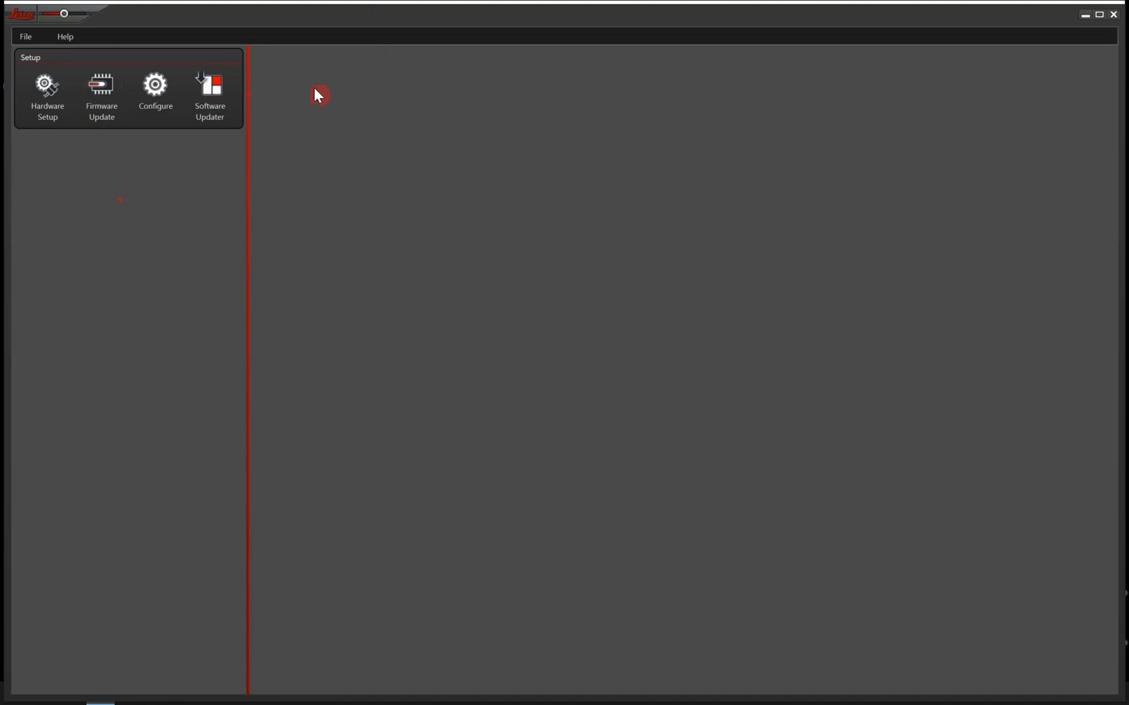
mouse_move(119, 172)
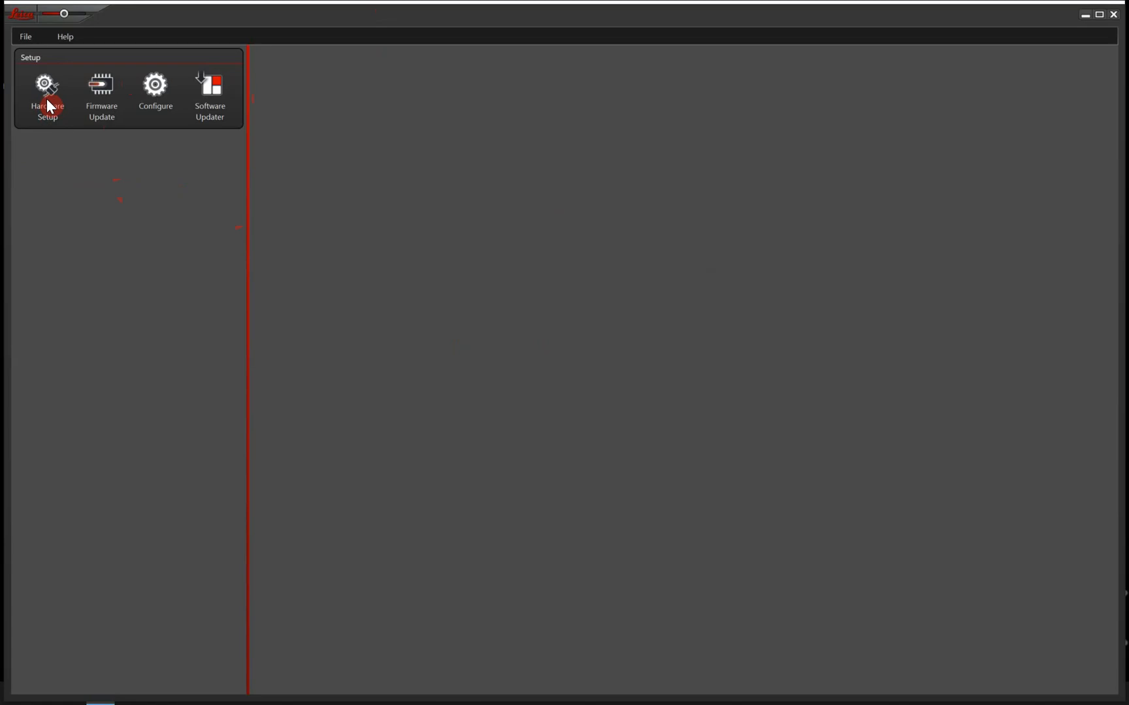
Select Leica M80 as the microscope in Hardware Setup and confirm
left_click(48, 96)
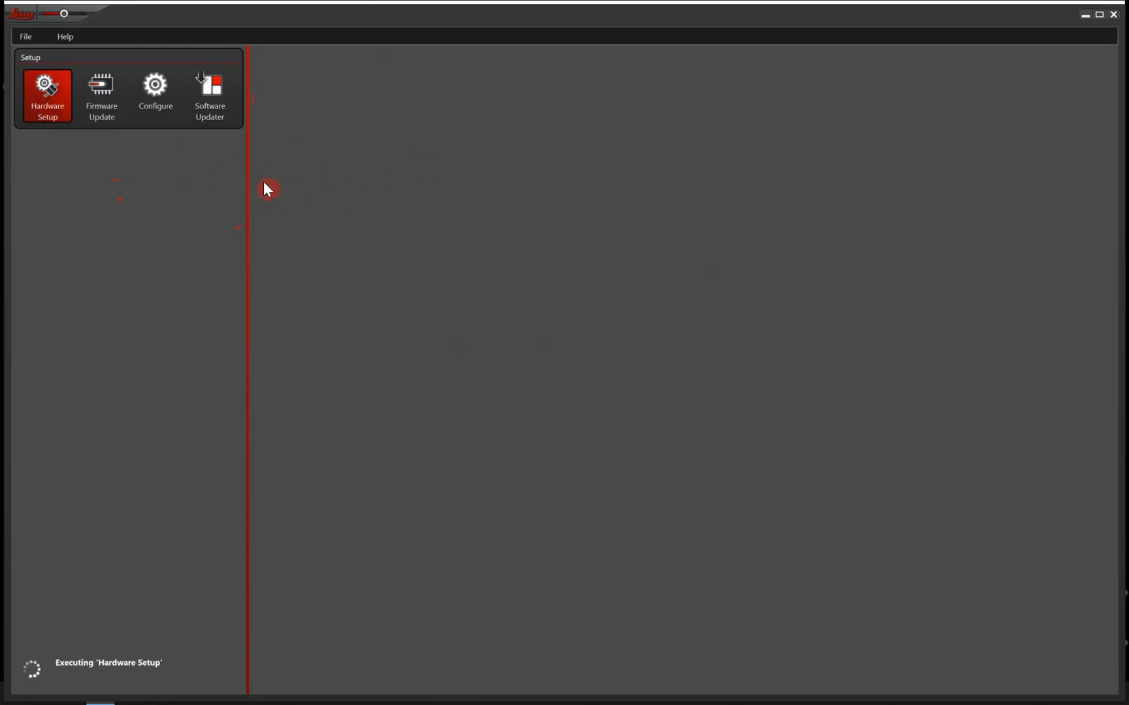
left_click(48, 96)
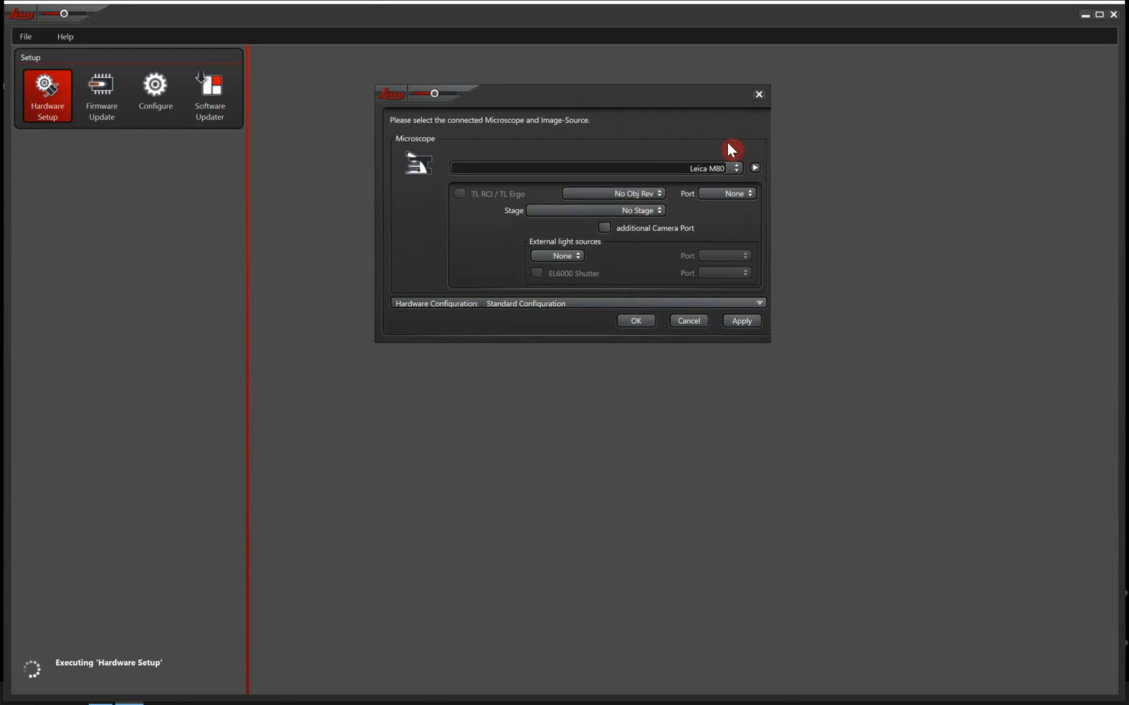
left_click(735, 167)
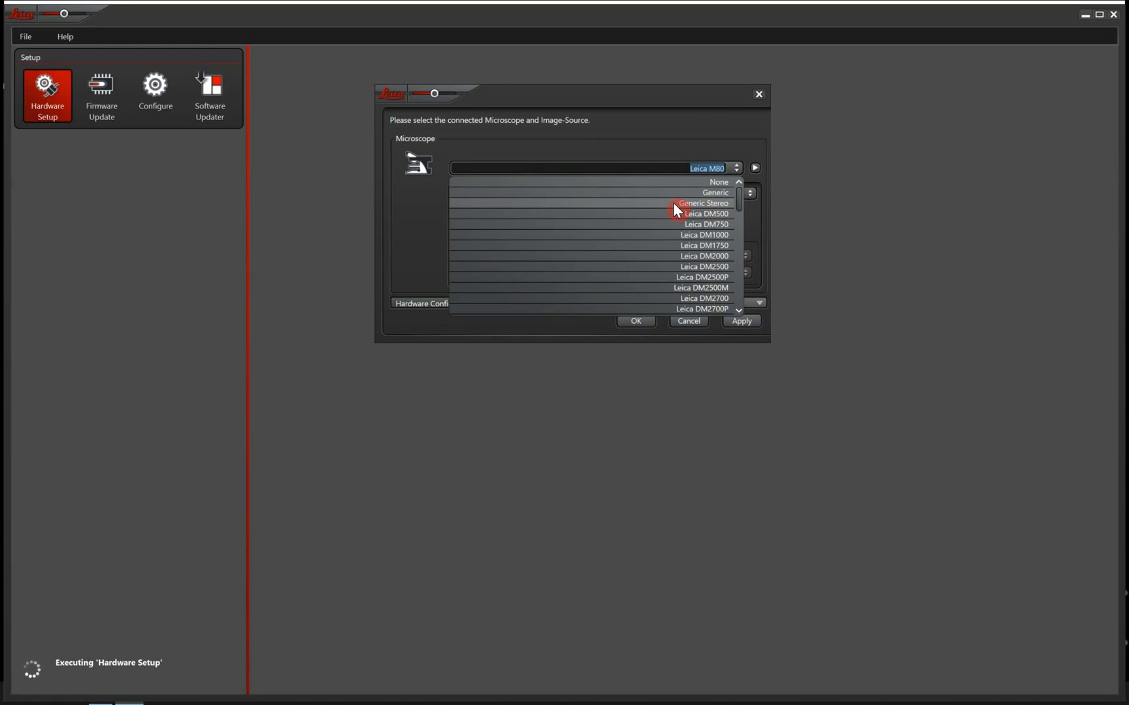
mouse_move(741, 211)
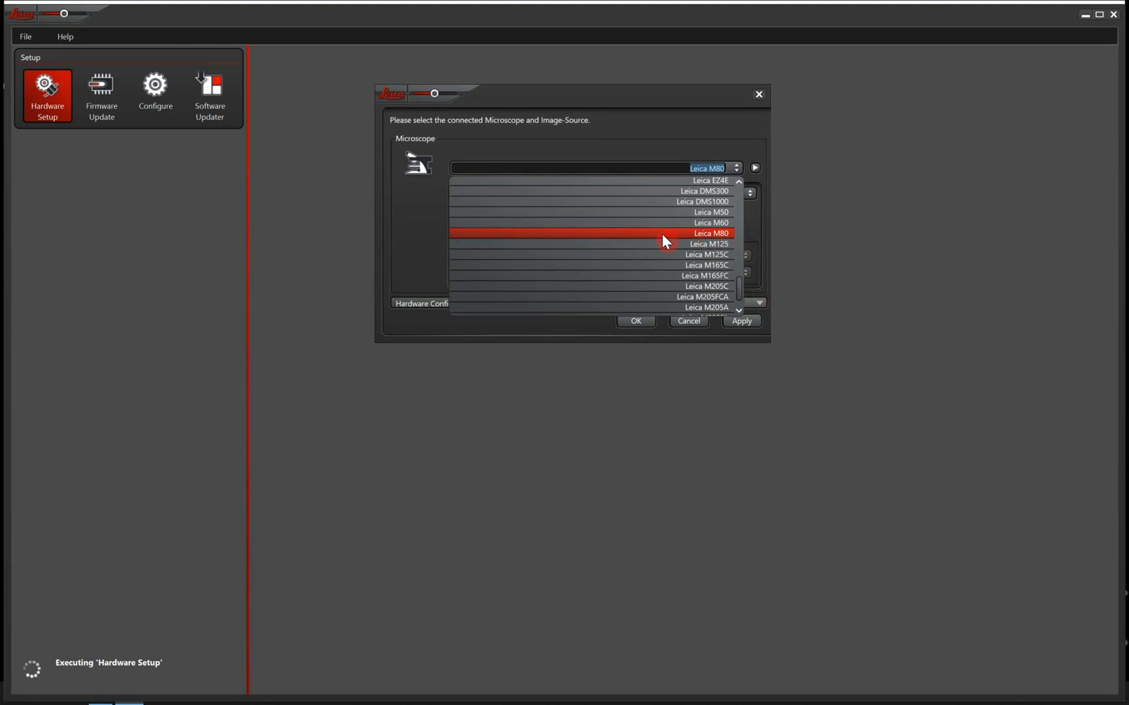
mouse_move(724, 241)
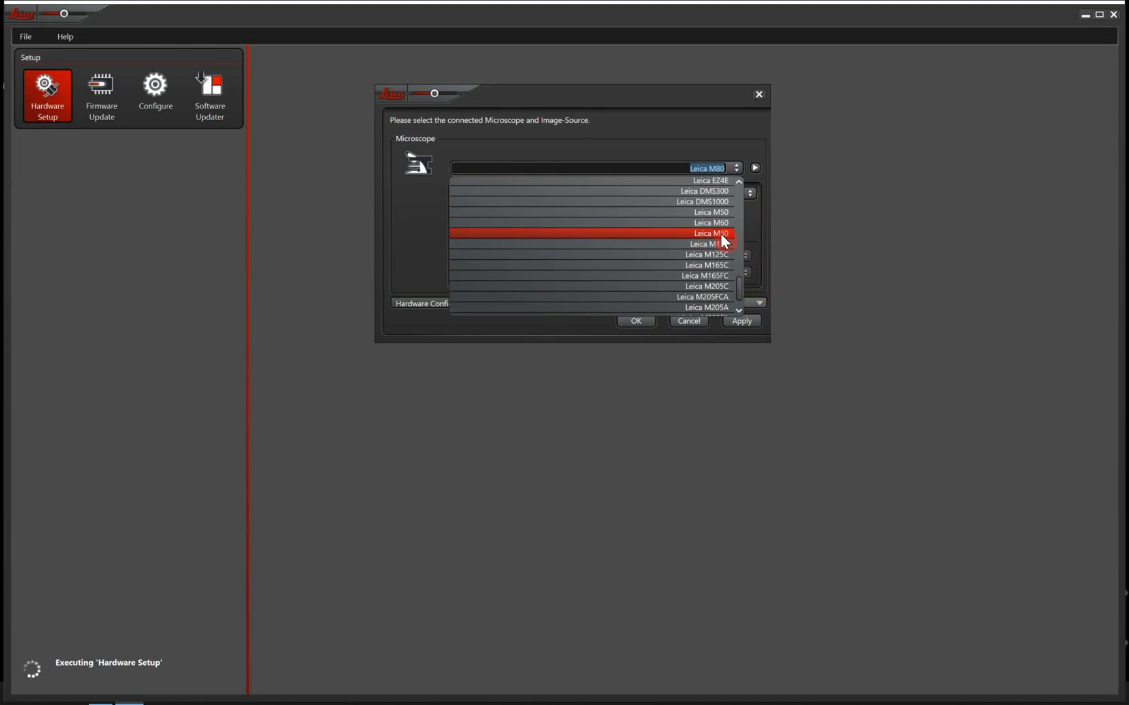
left_click(708, 233)
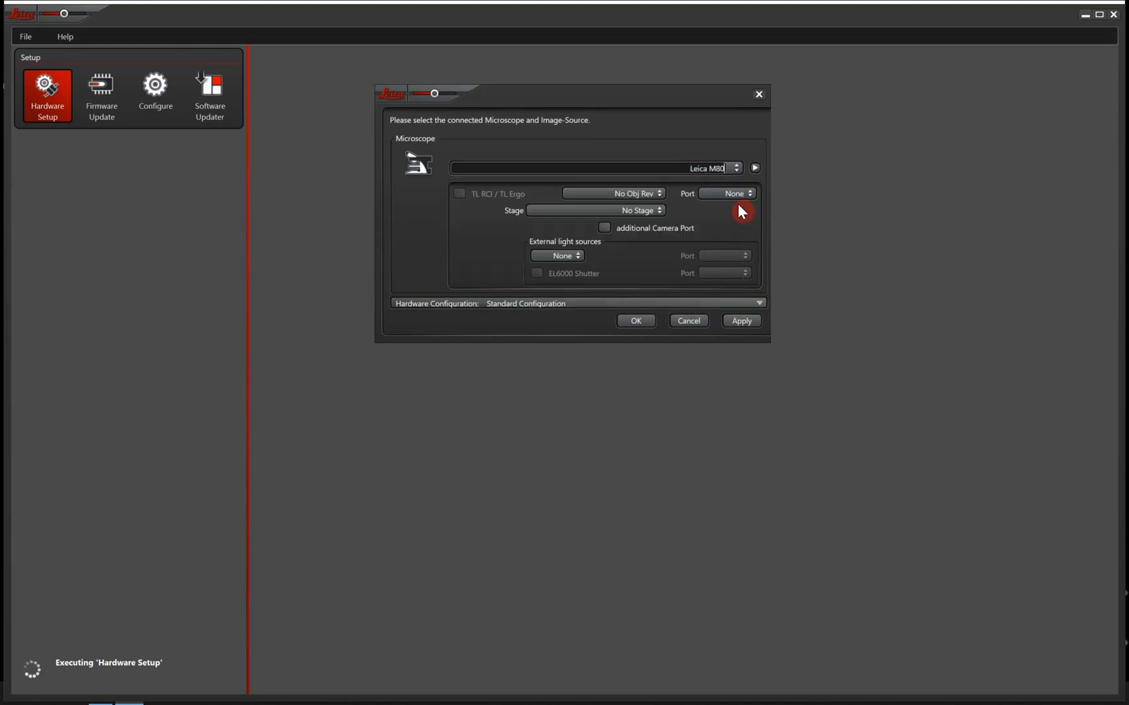
mouse_move(454, 227)
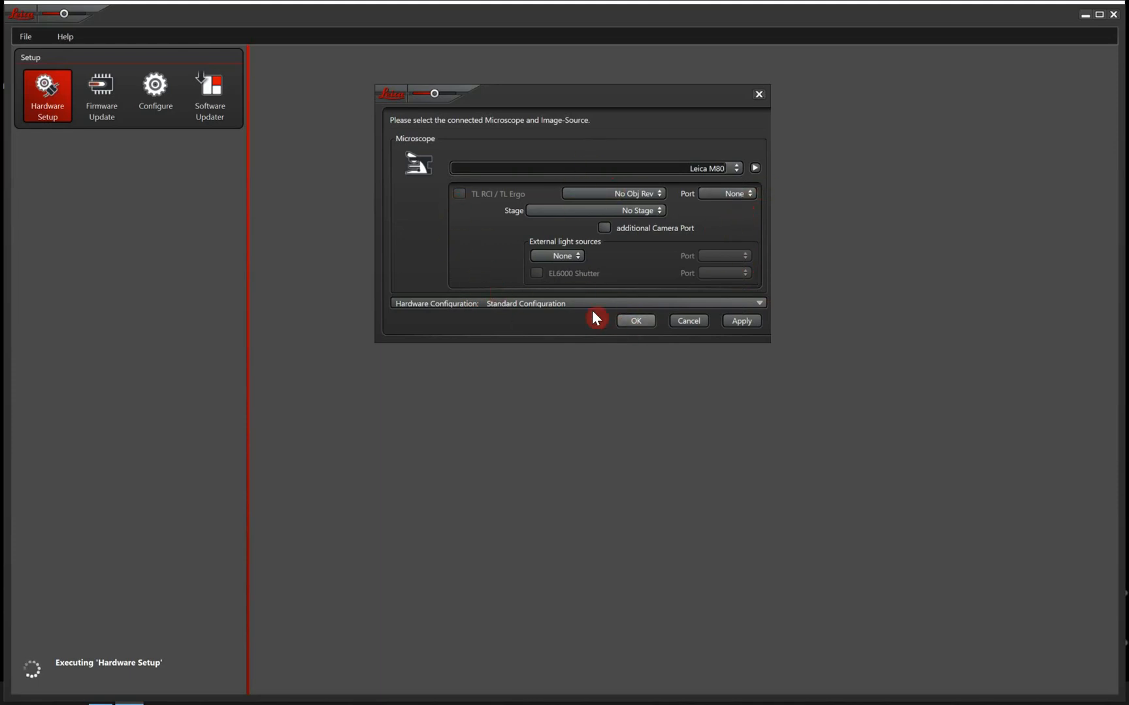
mouse_move(635, 320)
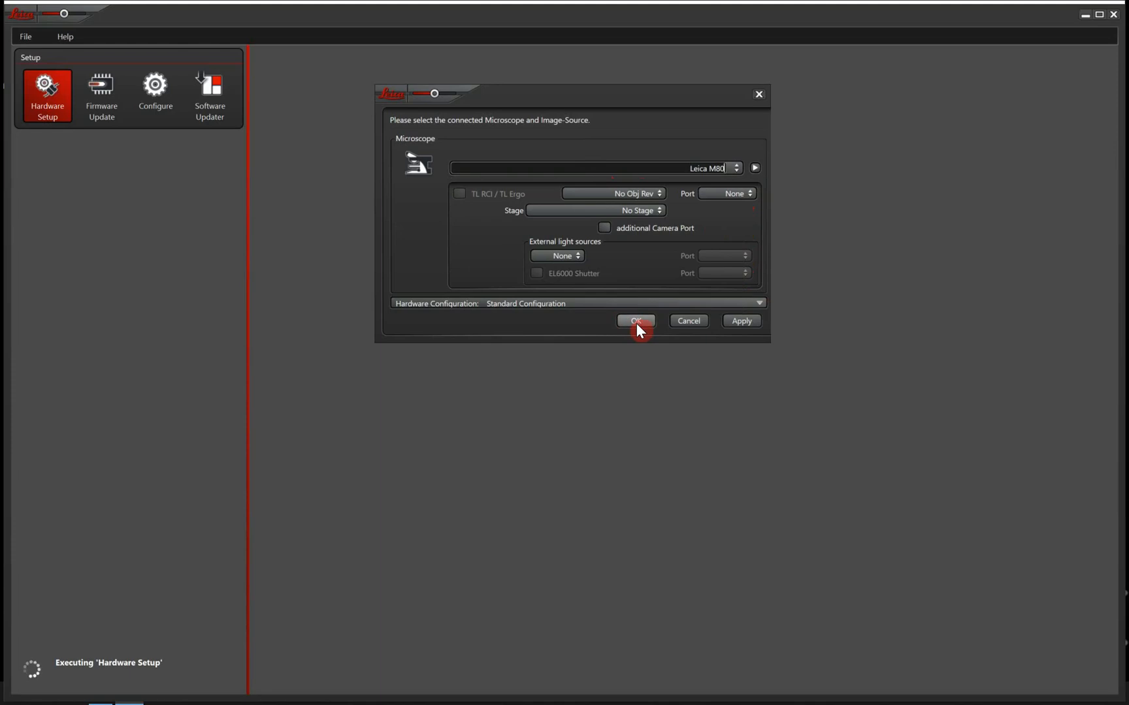
left_click(634, 320)
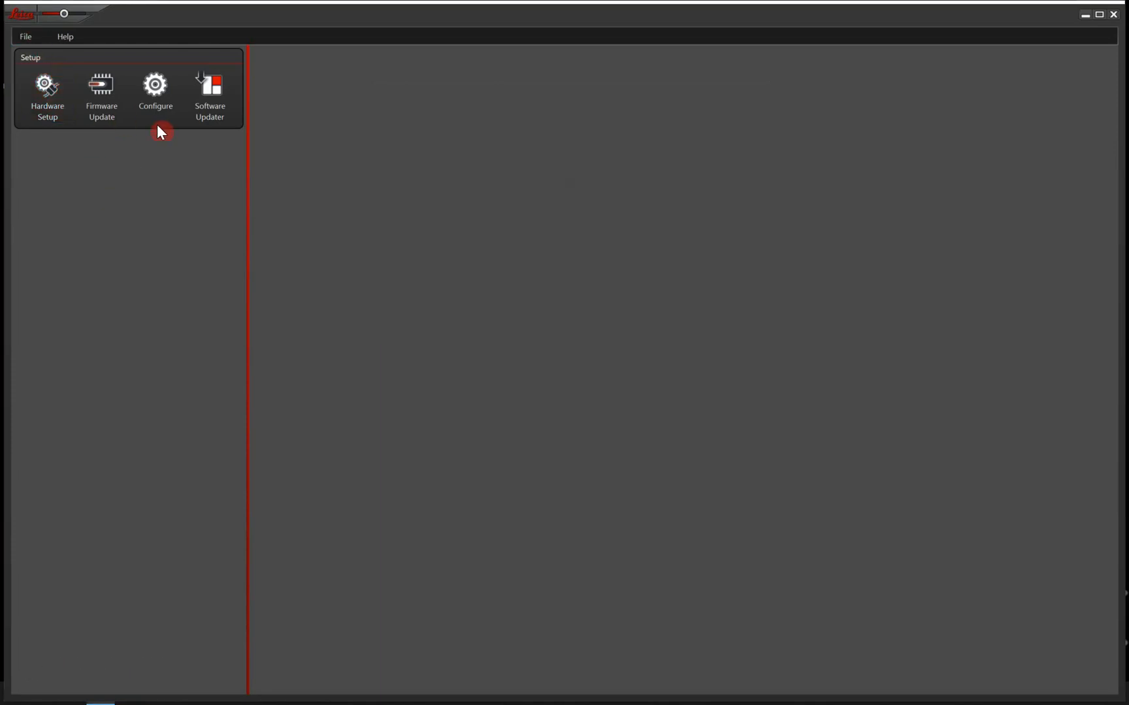
Choose the 10450155 M80 optics carrier with 8:1 manual zoom (0.75x–6.0x)
left_click(155, 94)
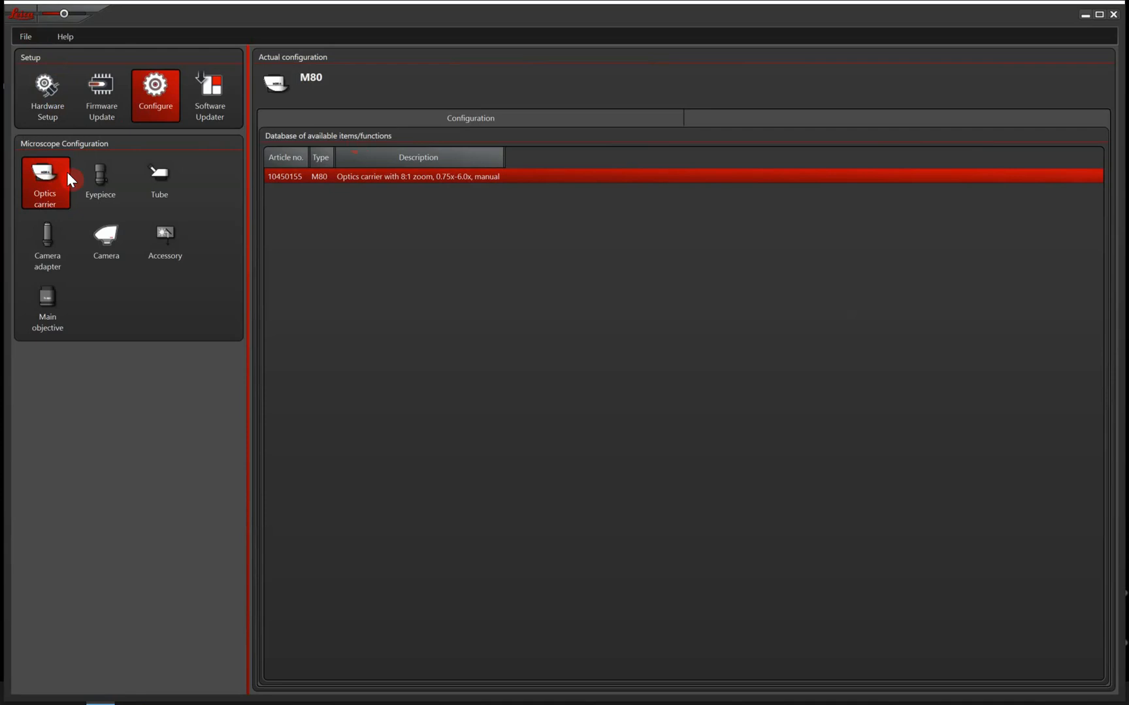
mouse_move(79, 184)
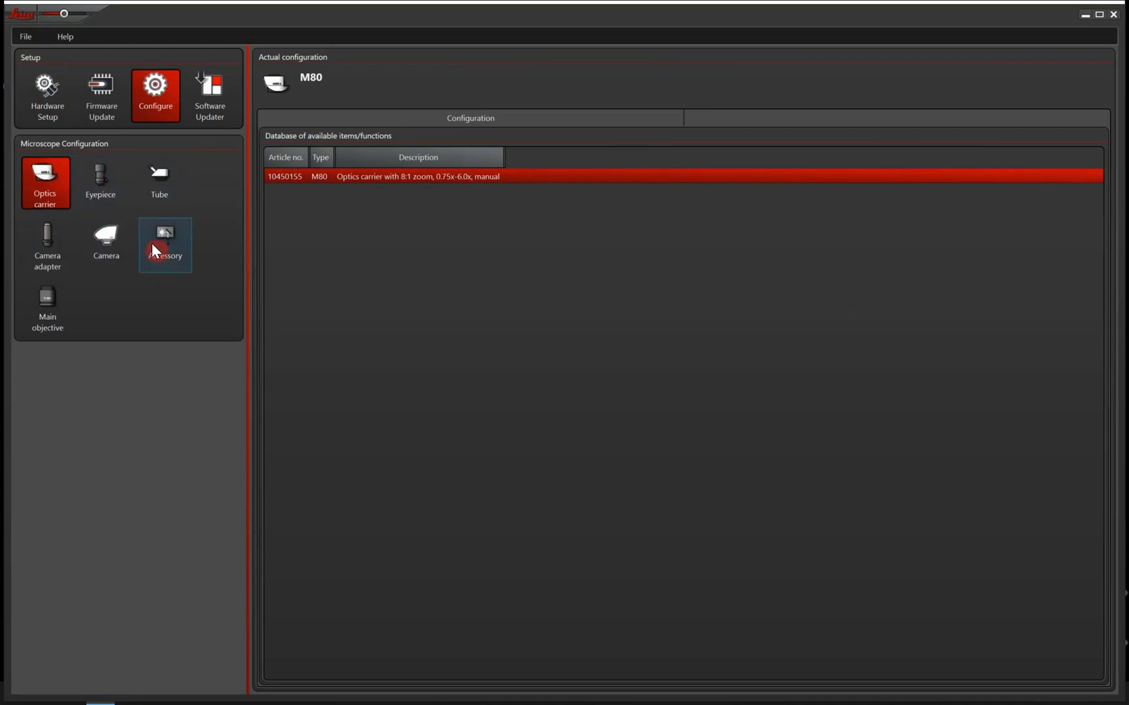
mouse_move(132, 199)
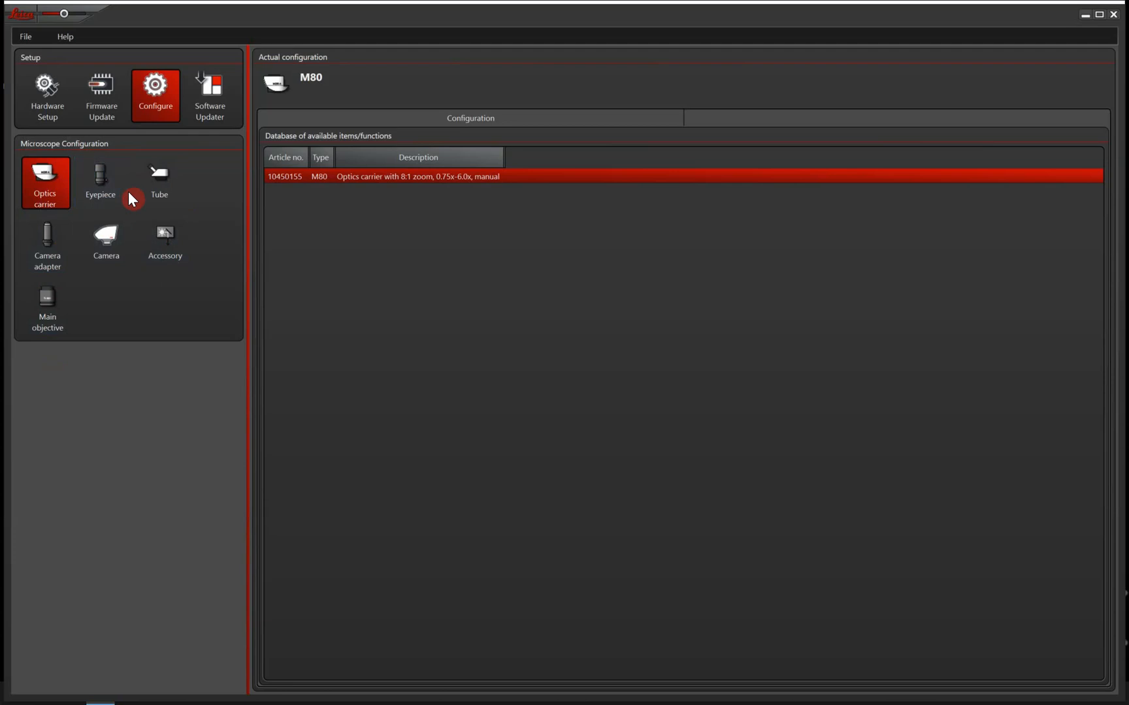
mouse_move(58, 189)
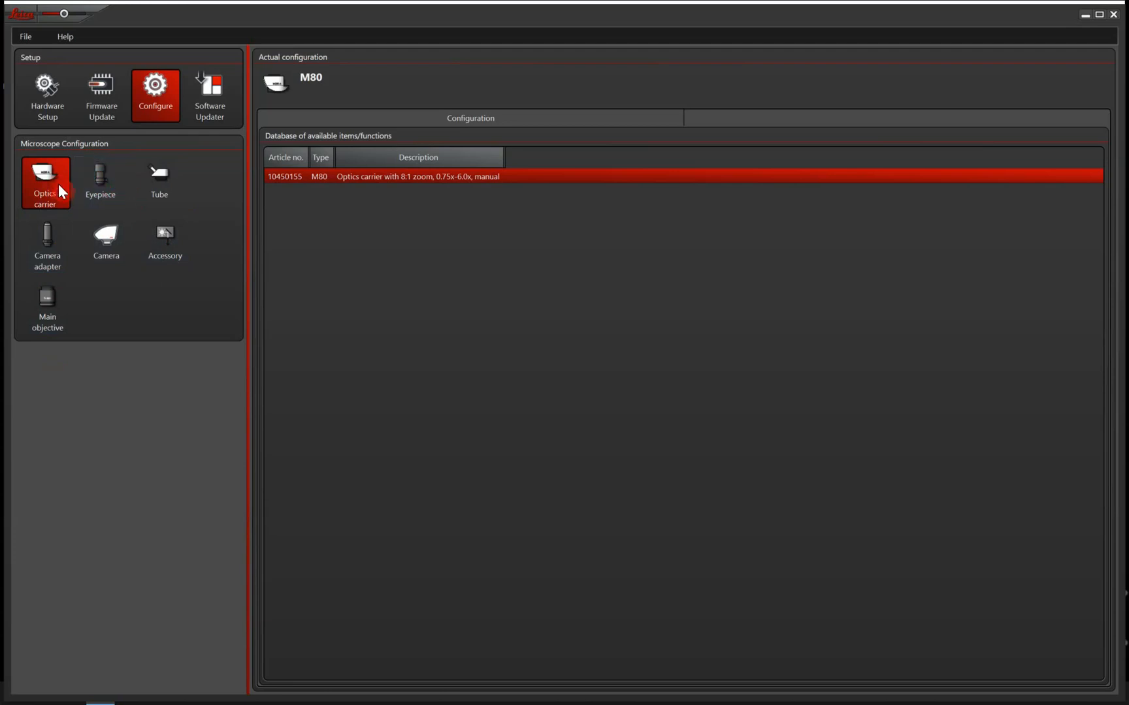
mouse_move(44, 189)
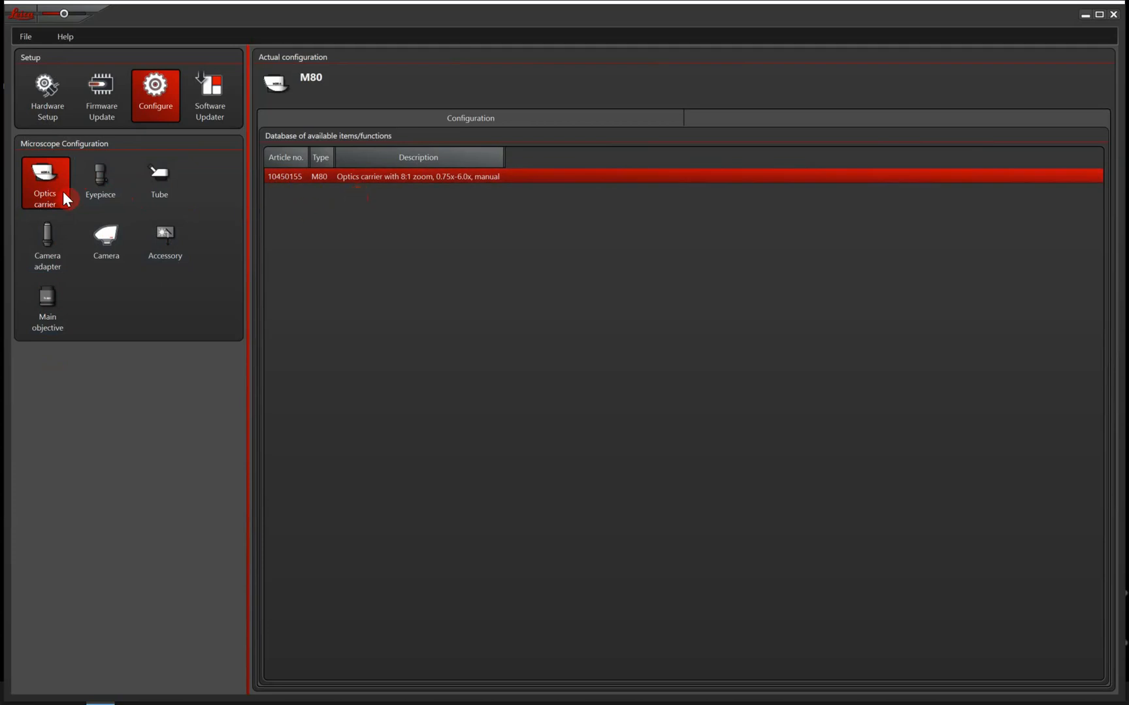
Select the 10x/23B adjustable eyeglass-wearer eyepiece (10450630)
left_click(104, 181)
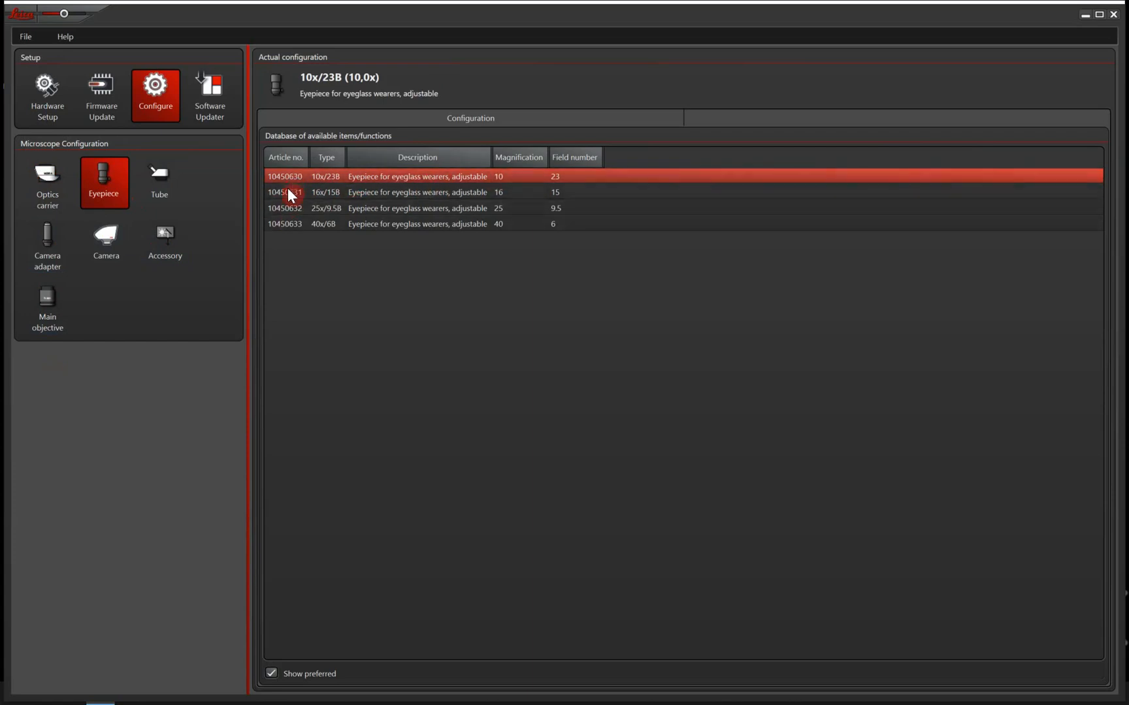
mouse_move(328, 188)
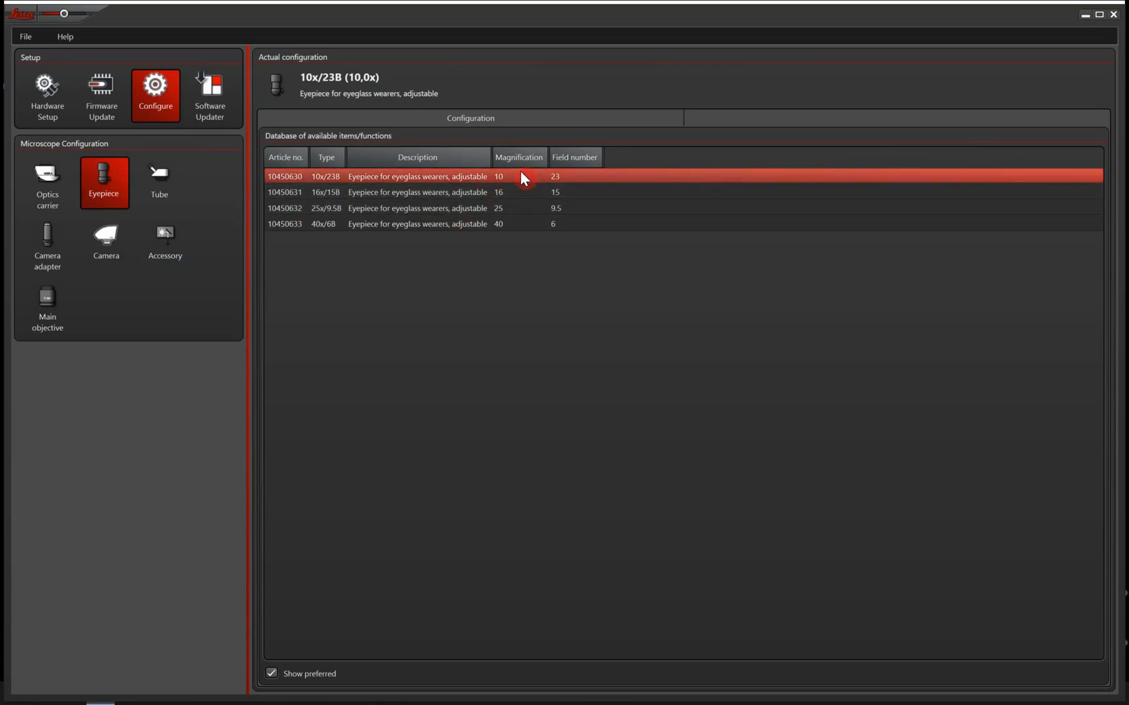
mouse_move(518, 185)
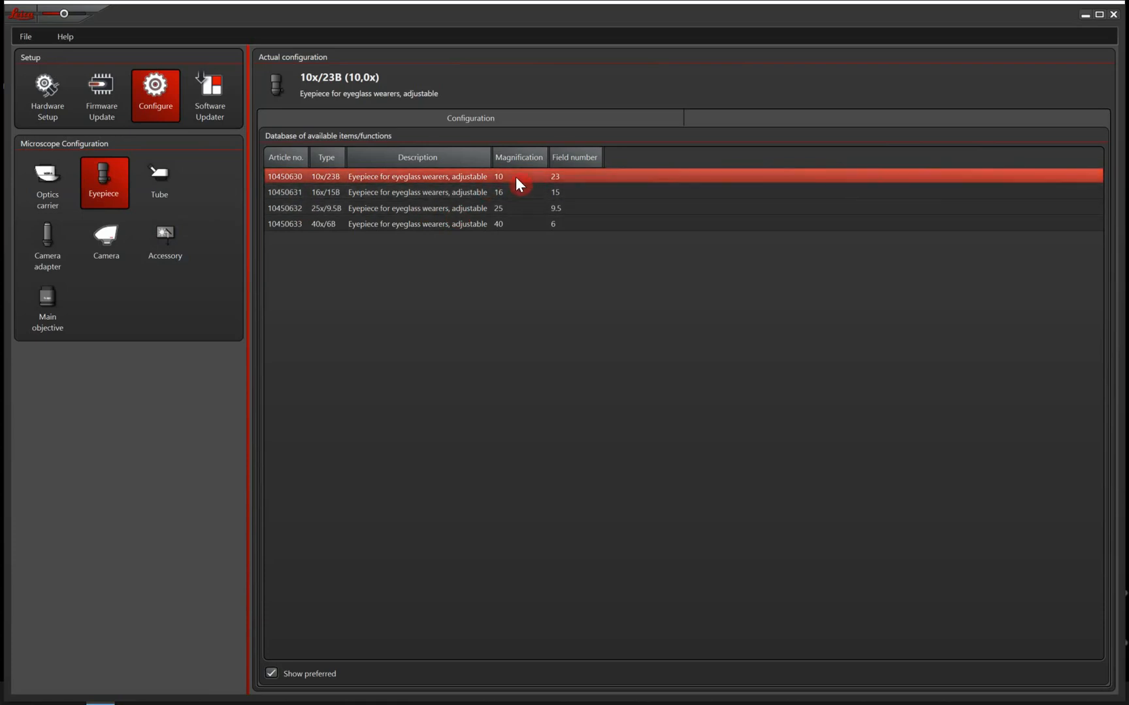
mouse_move(475, 205)
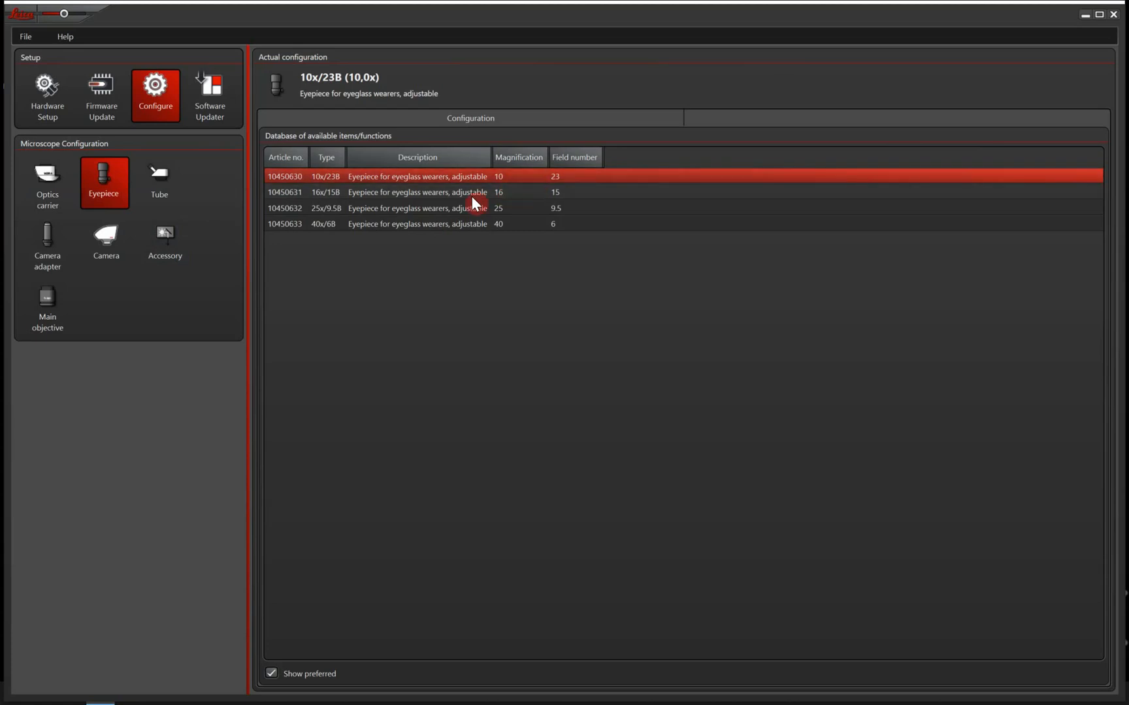
Choose Trinocular tube 100% and the 0.5x C-mount video objective adapter (10450528)
left_click(163, 182)
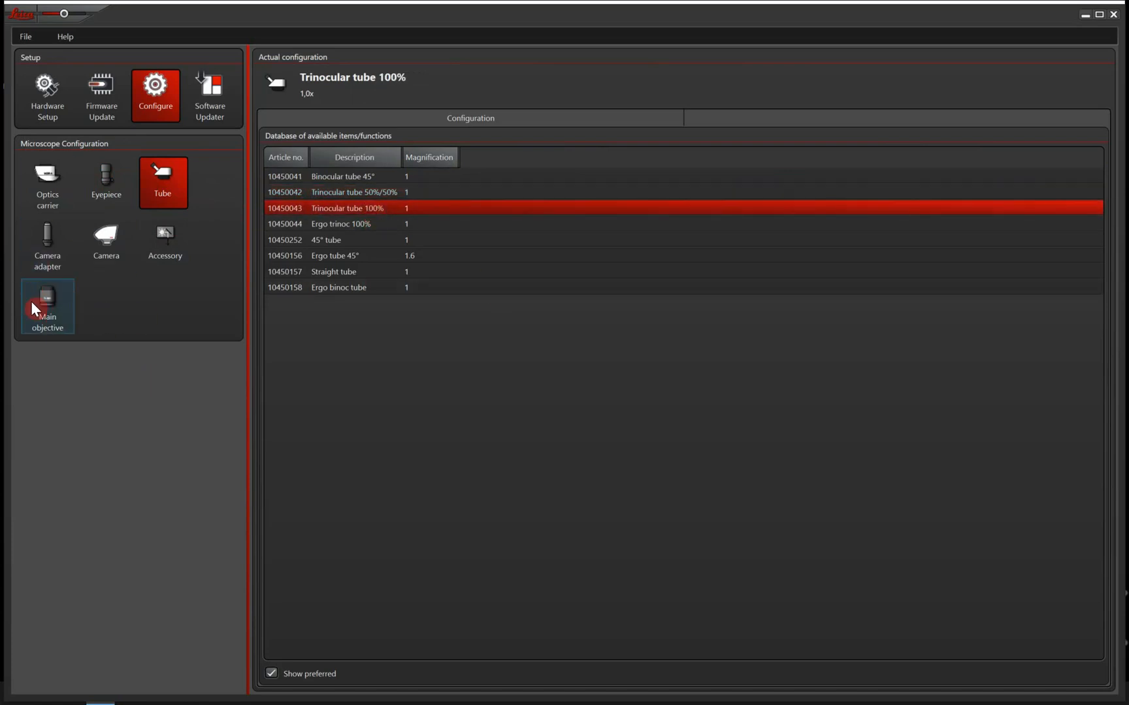
left_click(47, 245)
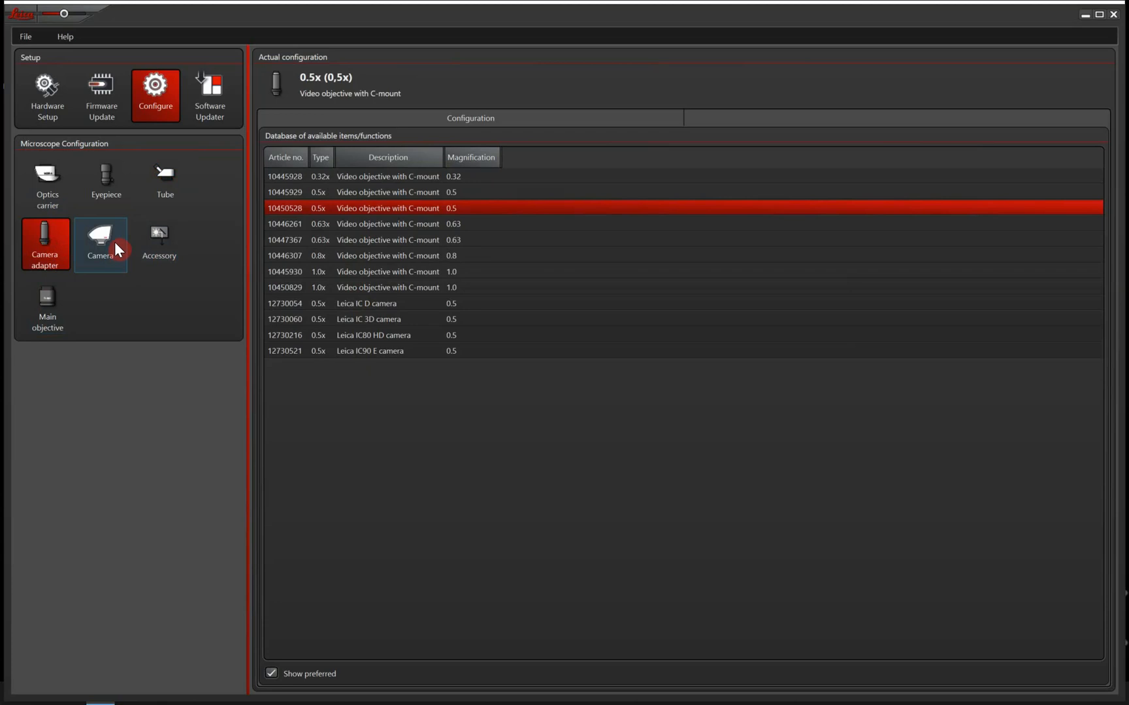
Assign the simulator camera Demo-Camera-000001 to camera adapter 1
left_click(104, 242)
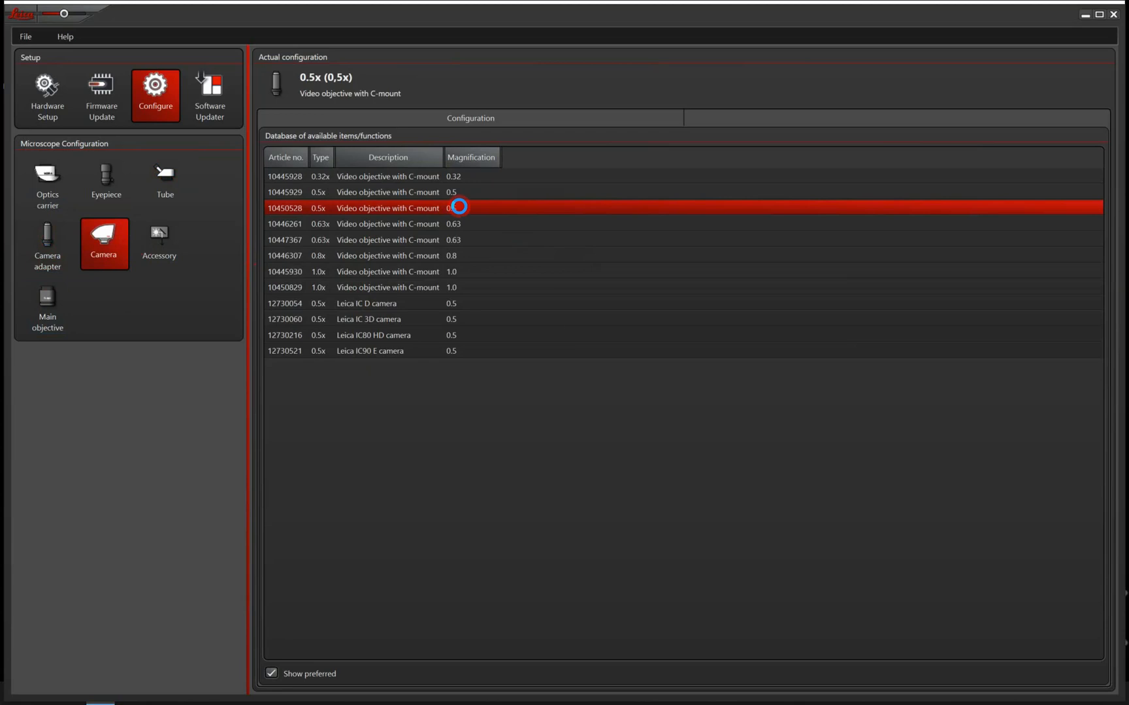
left_click(104, 238)
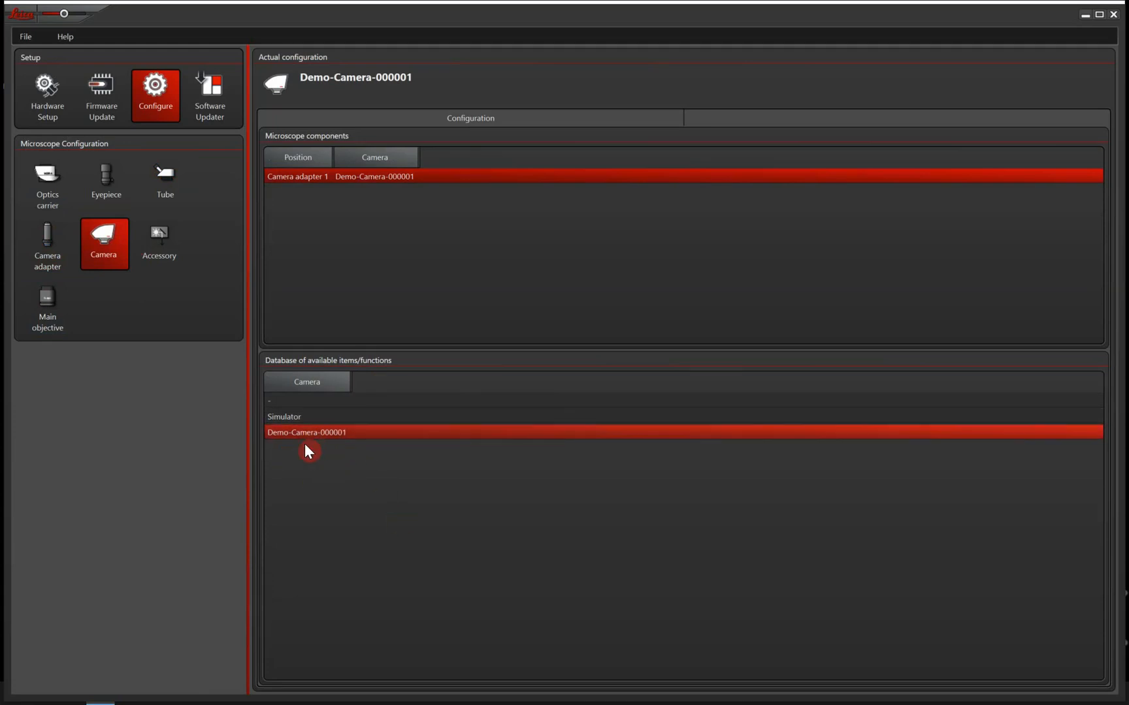
mouse_move(463, 248)
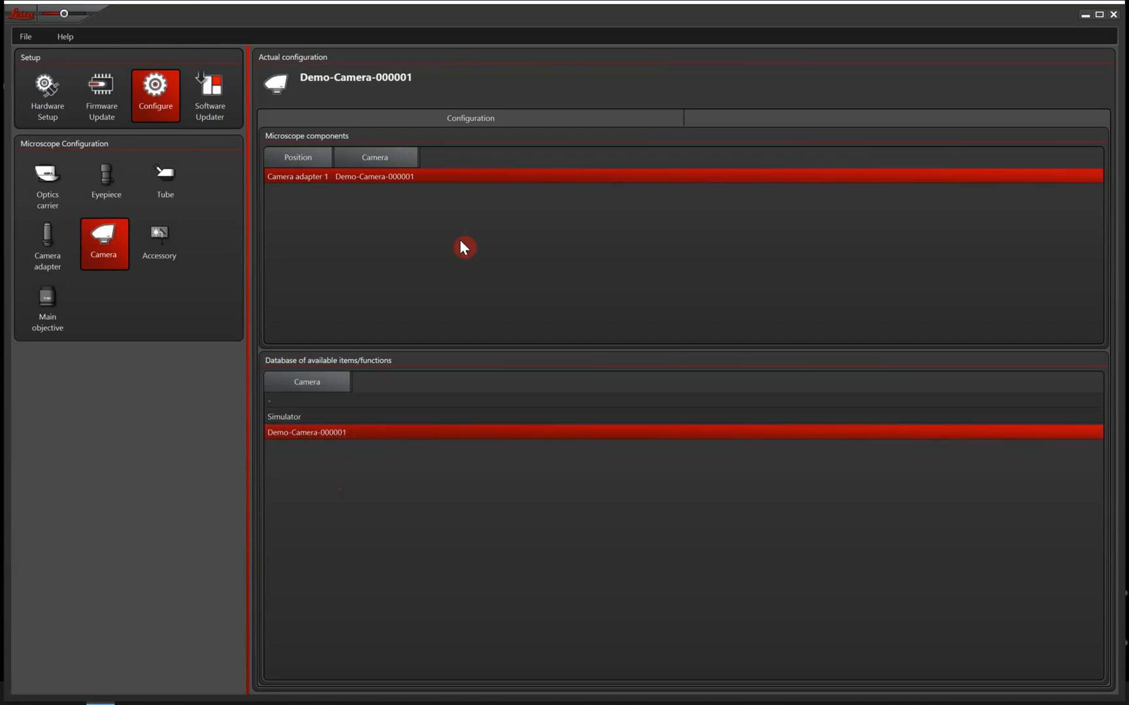
mouse_move(127, 276)
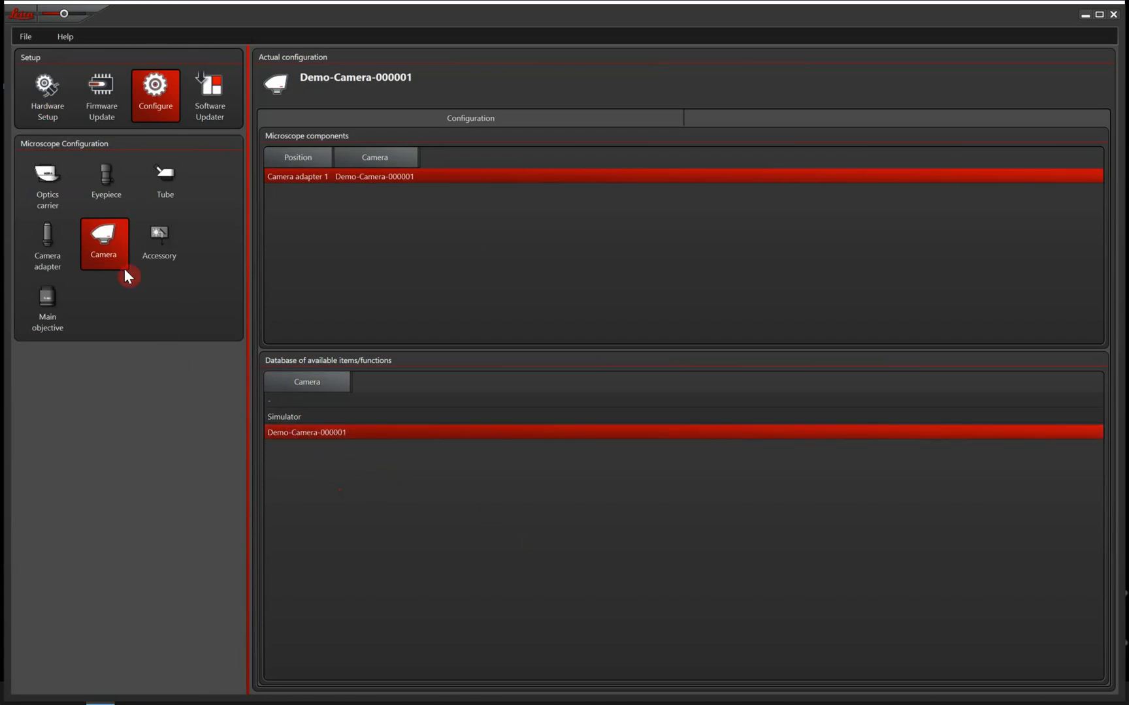
Select the No coaxial illuminator accessory (article 0)
left_click(162, 242)
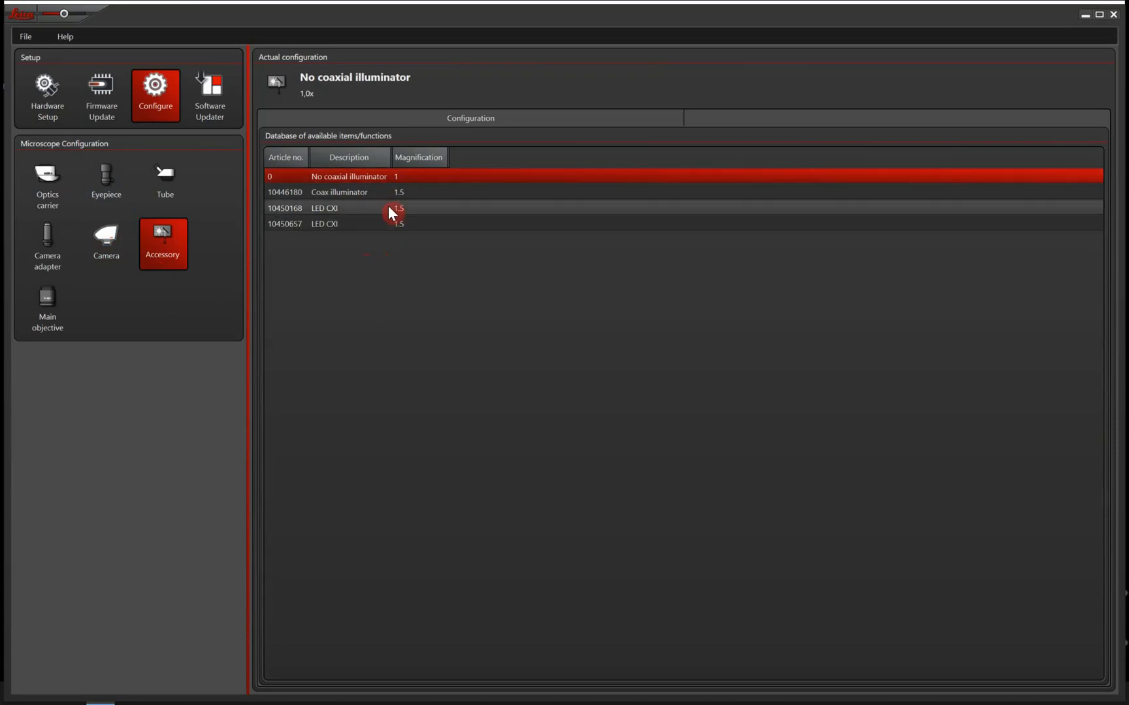
mouse_move(429, 203)
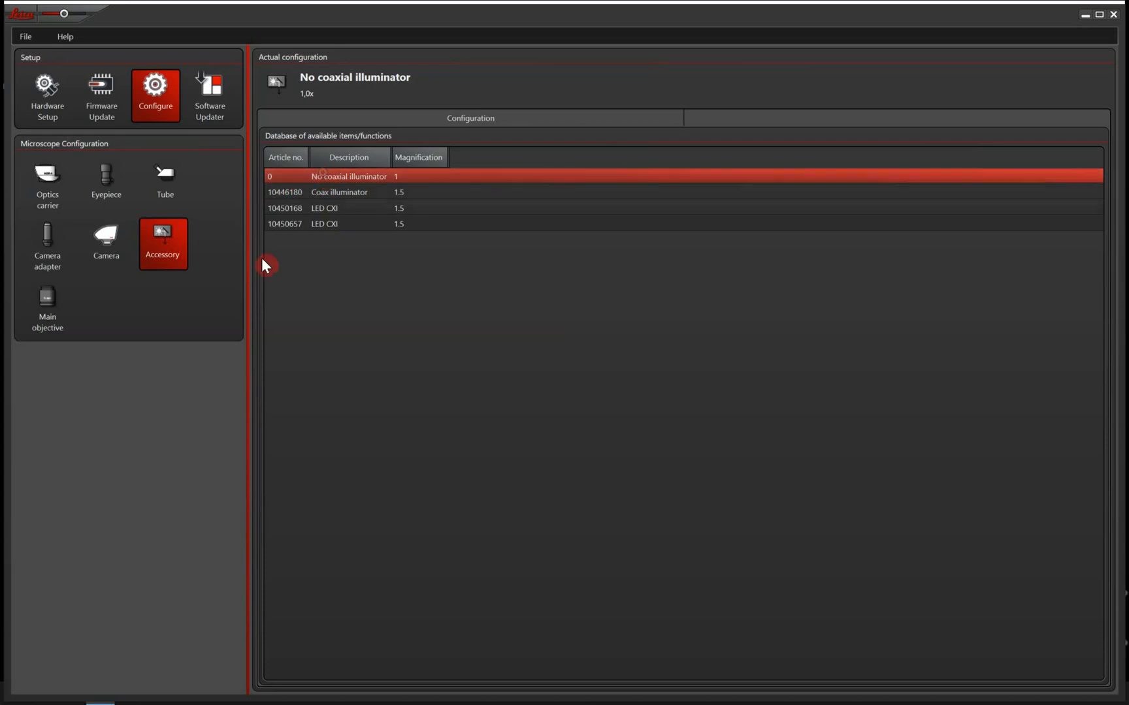
left_click(47, 305)
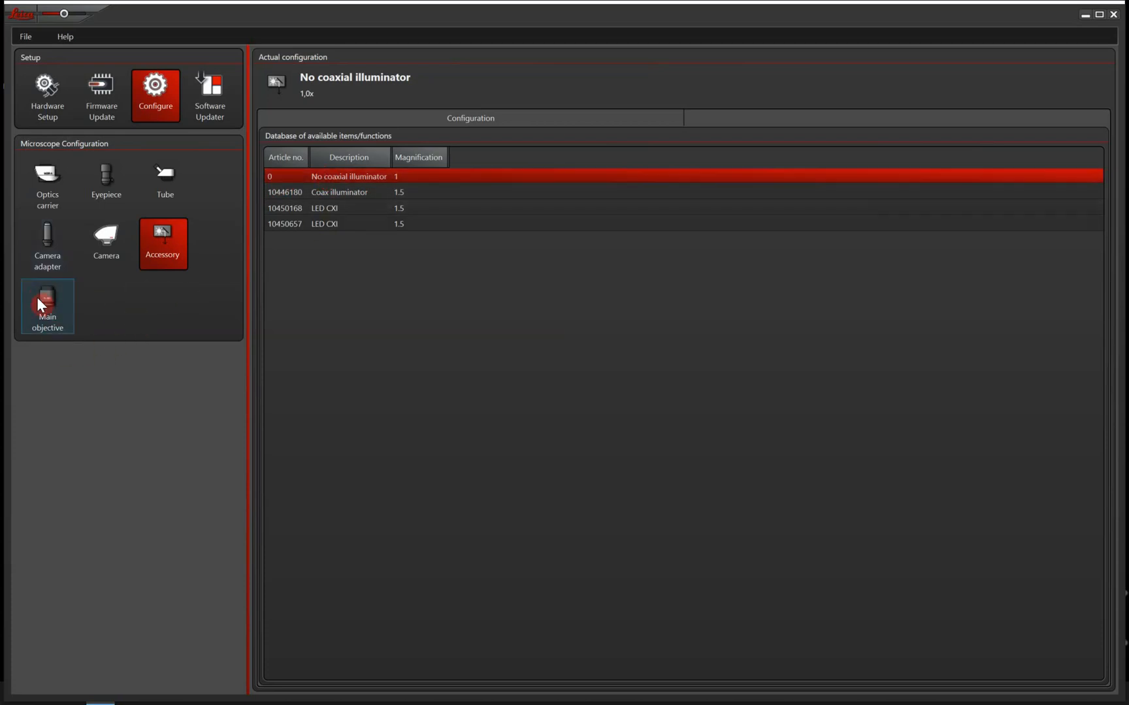
Select the 10450159 1.0x Achromatic main objective with 89.6 mm working distance
left_click(47, 305)
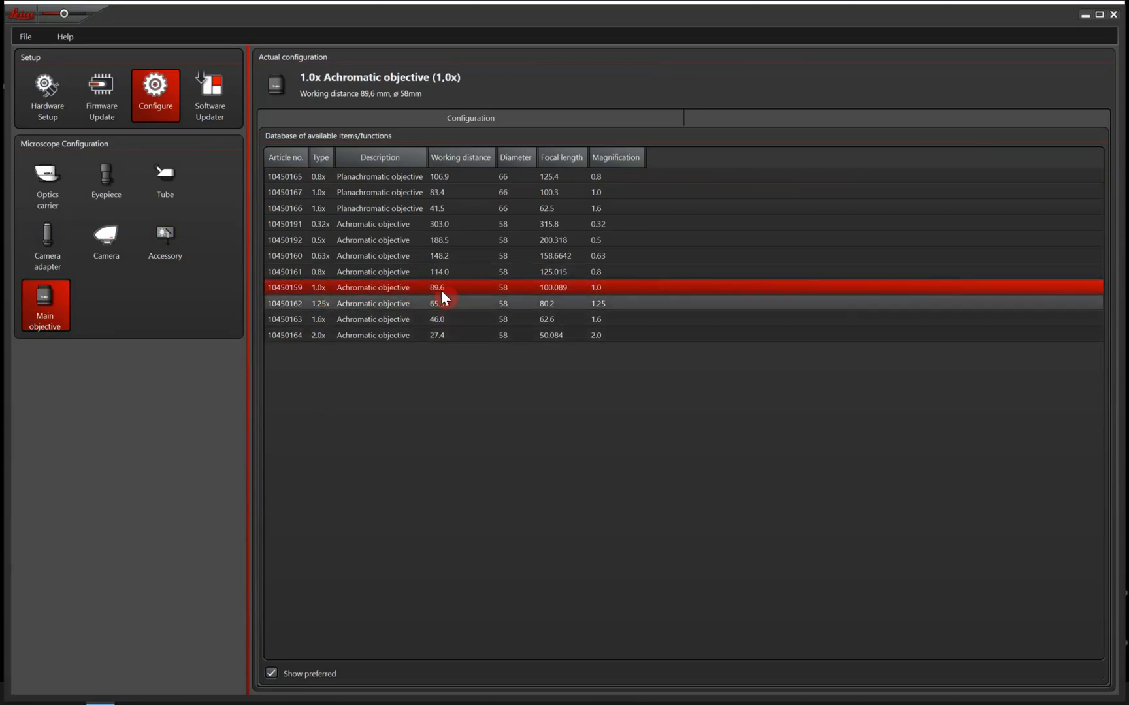
mouse_move(324, 264)
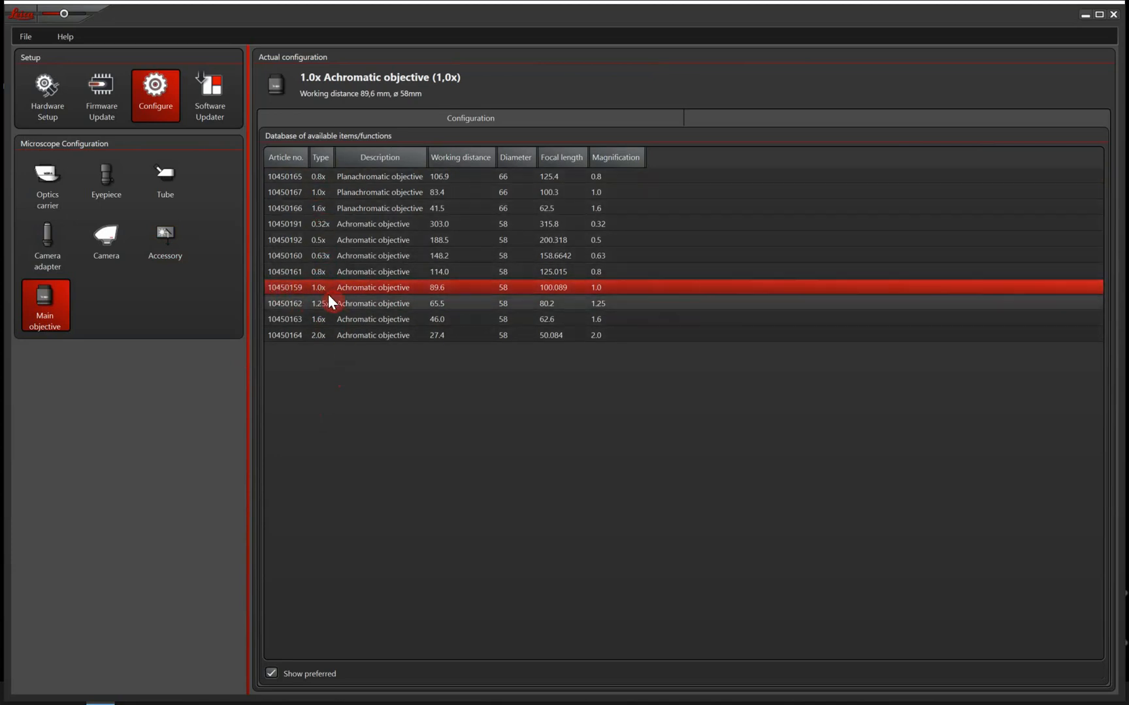
mouse_move(288, 279)
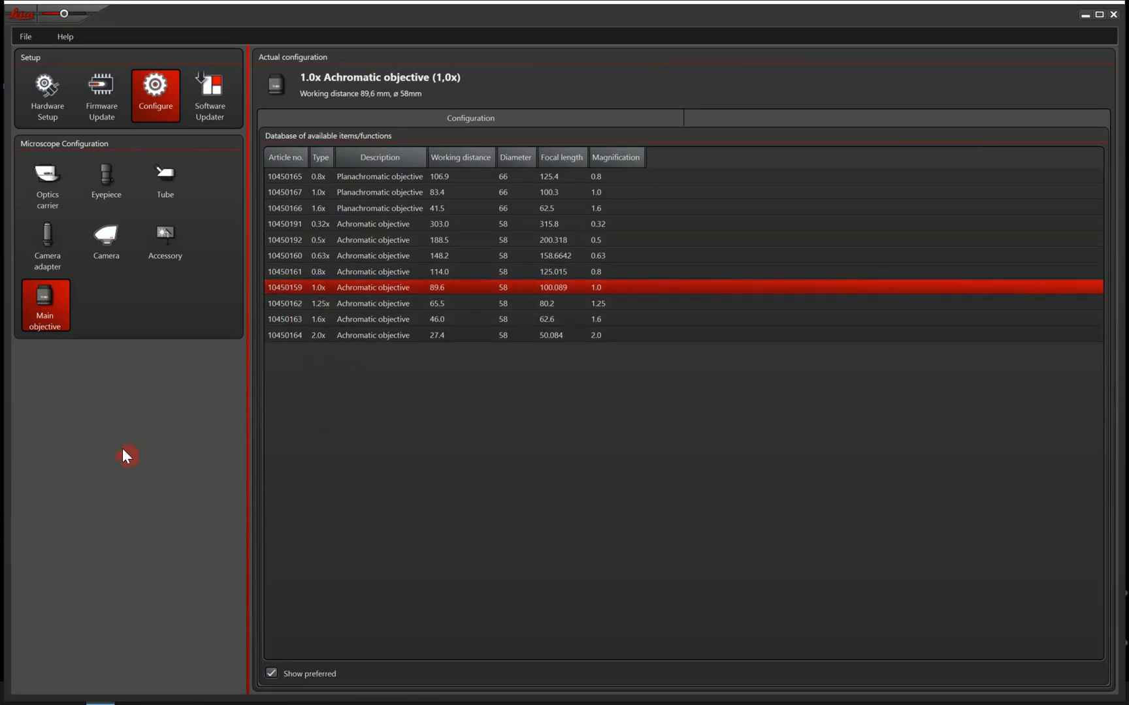
mouse_move(92, 365)
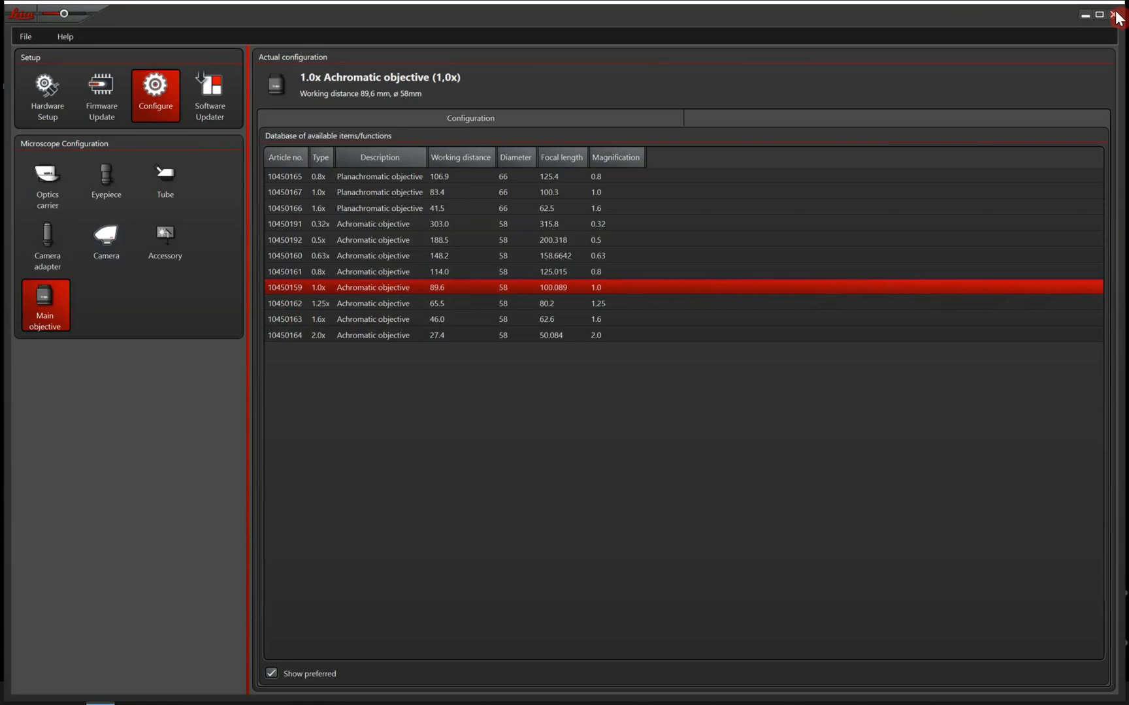
mouse_move(1100, 14)
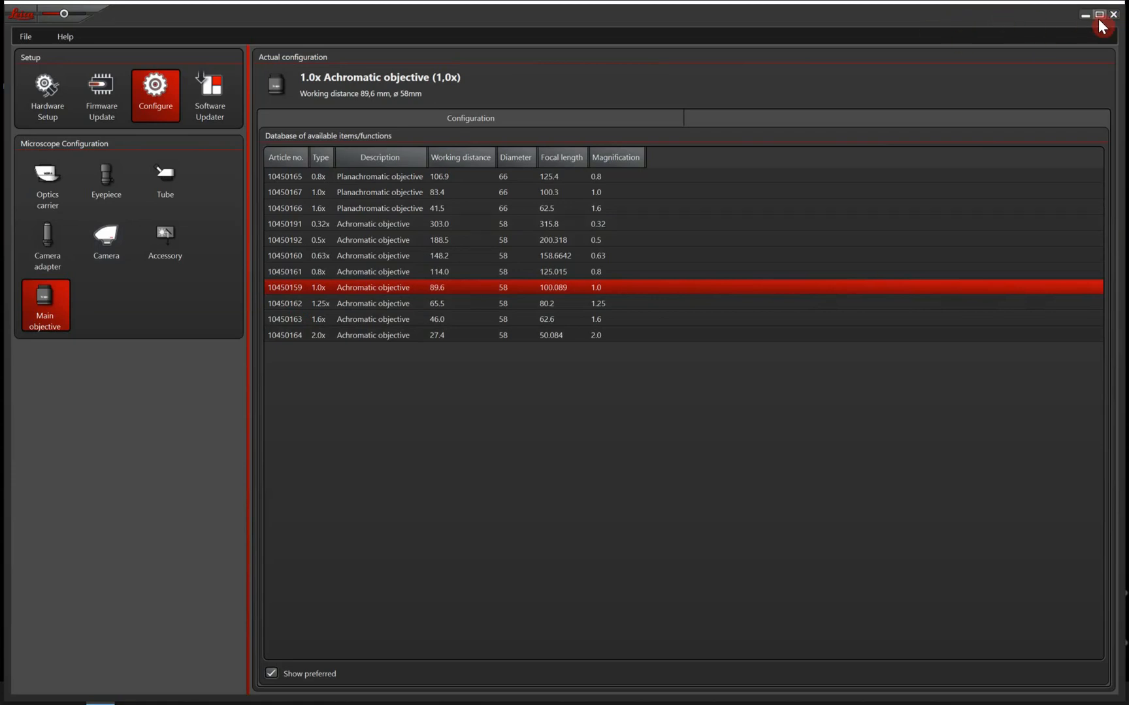
mouse_move(1113, 15)
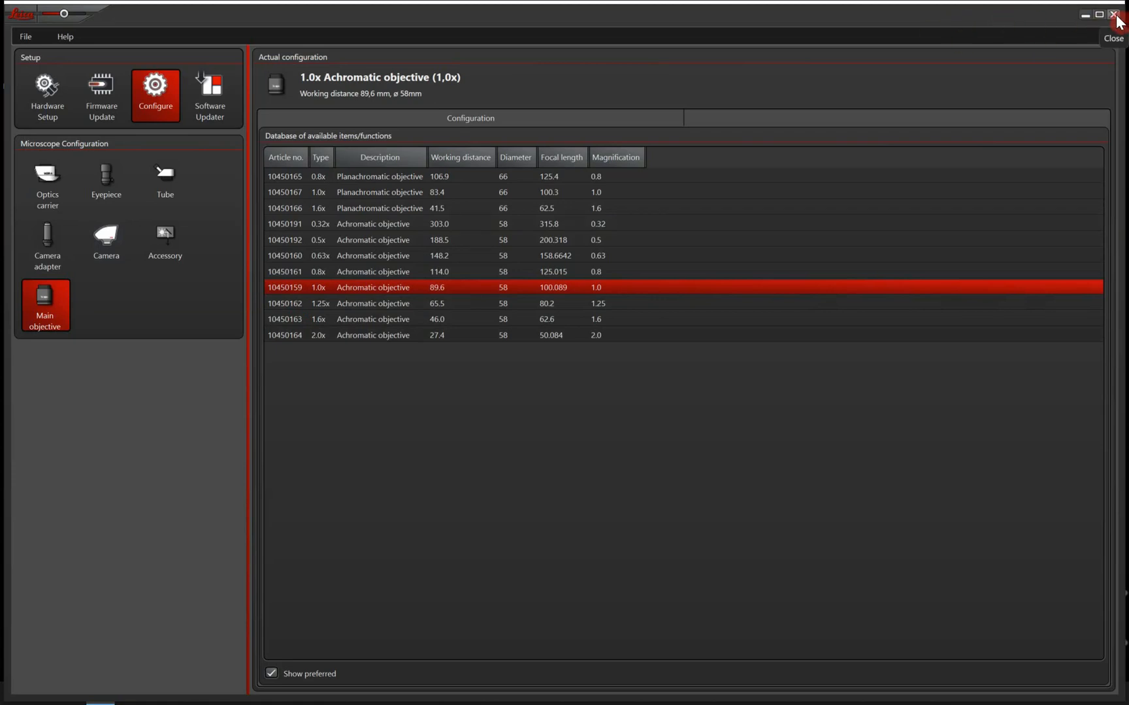